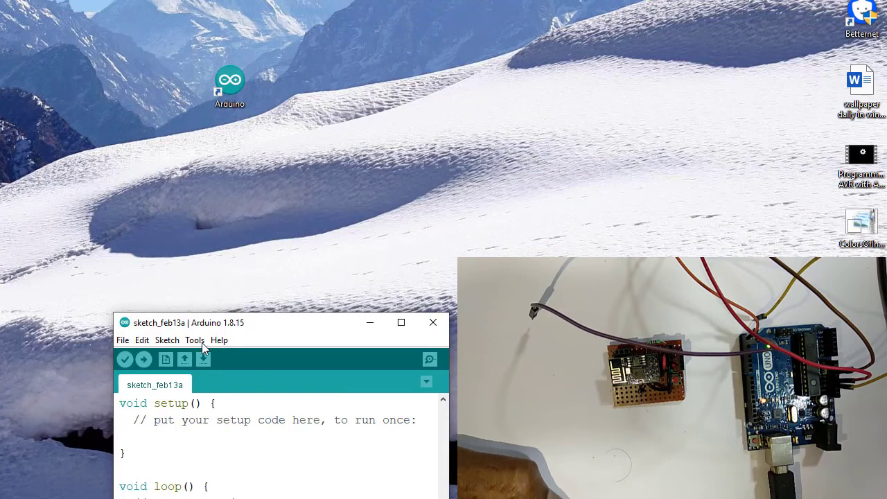
Step: Select Arduino Uno as the target board and COM9 (Arduino Uno) as the port
{"action": "left_click", "coordinate": [194, 340]}
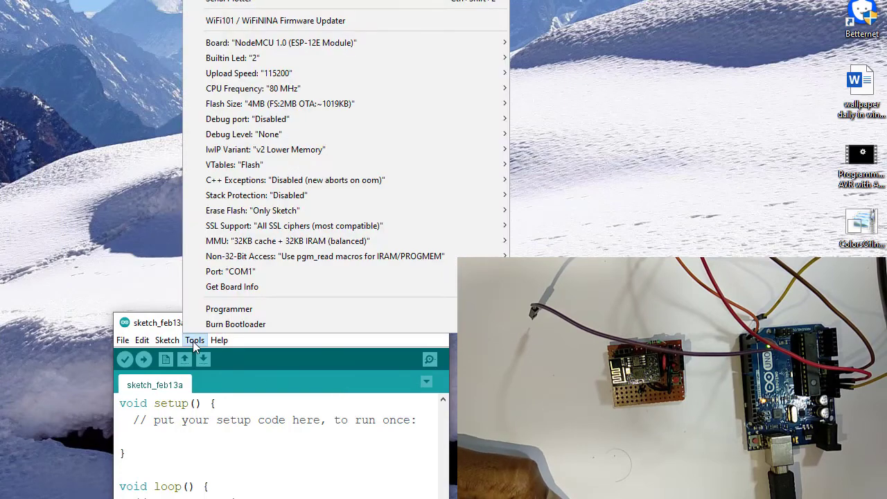
{"action": "mouse_move", "coordinate": [280, 42]}
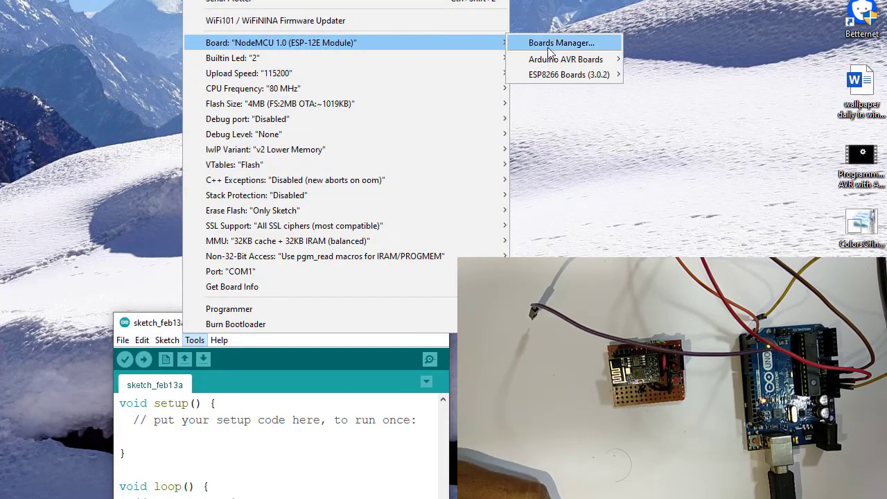
{"action": "mouse_move", "coordinate": [566, 58]}
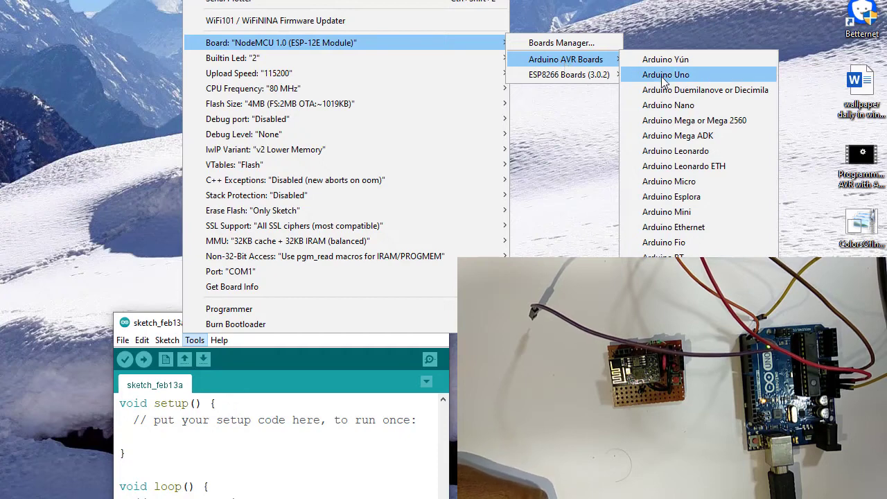
{"action": "left_click", "coordinate": [666, 75]}
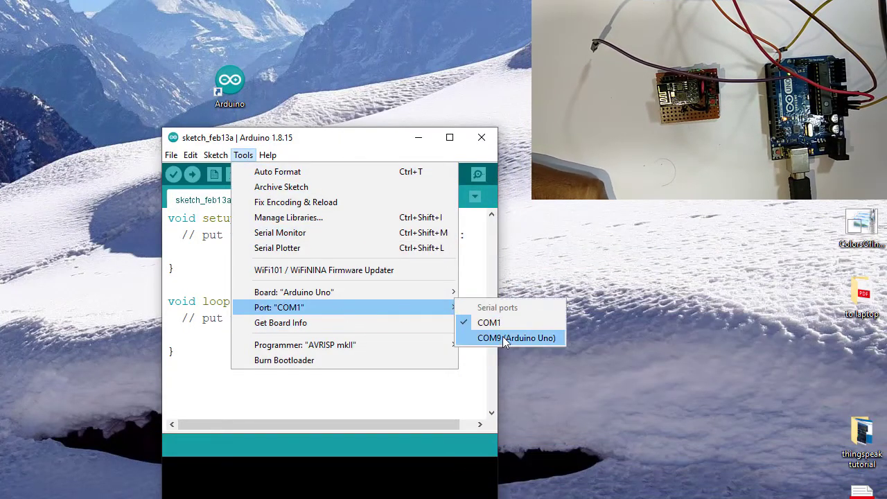
{"action": "left_click", "coordinate": [516, 338]}
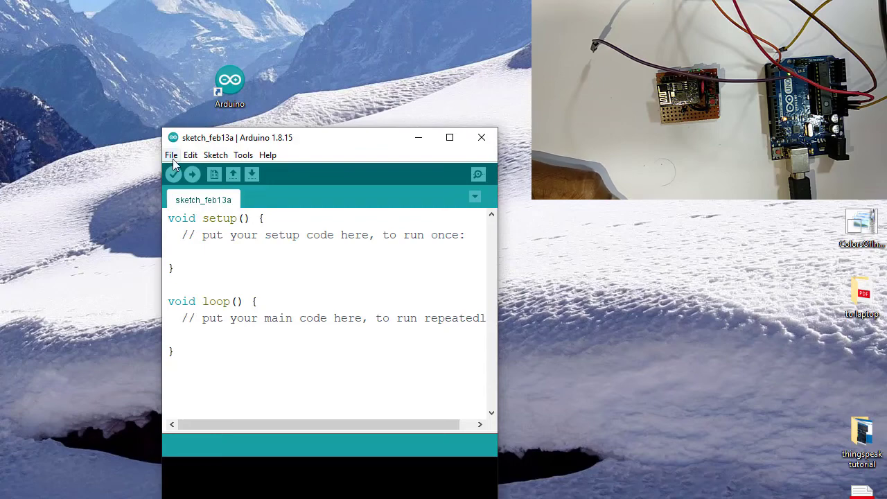
Step: Create a new blank sketch and upload it to the Arduino Uno
{"action": "left_click", "coordinate": [171, 155]}
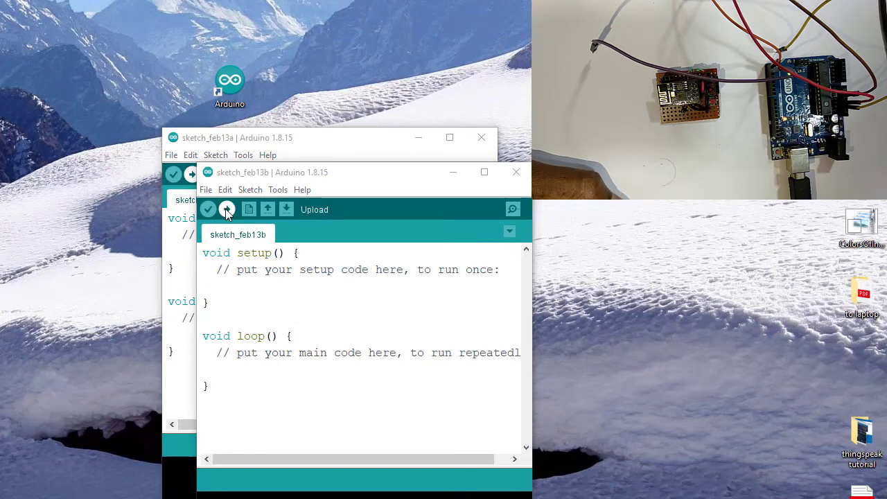
{"action": "left_click", "coordinate": [228, 209]}
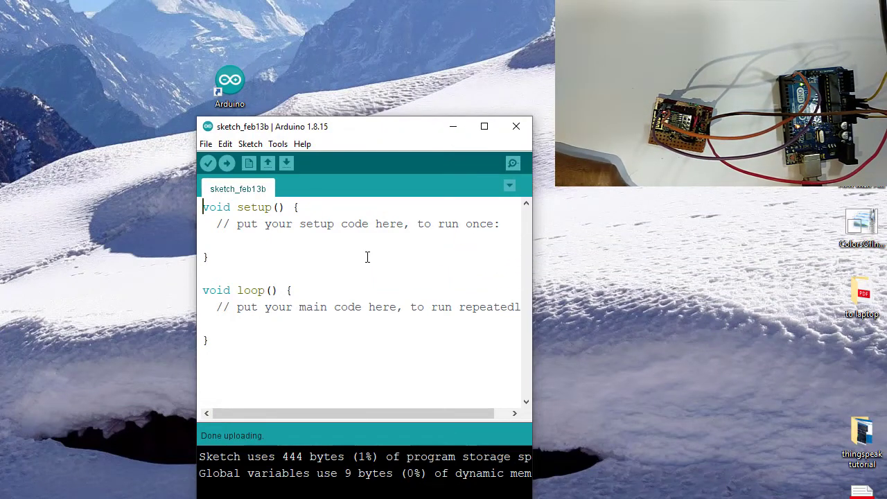
{"action": "mouse_move", "coordinate": [513, 164]}
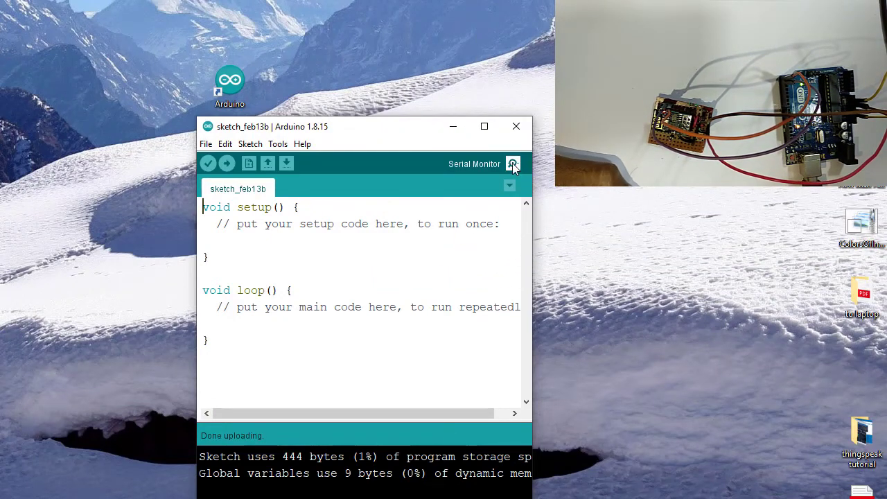
Step: Open the Serial Monitor on COM9 with Both NL & CR line endings at 115200 baud
{"action": "left_click", "coordinate": [513, 163]}
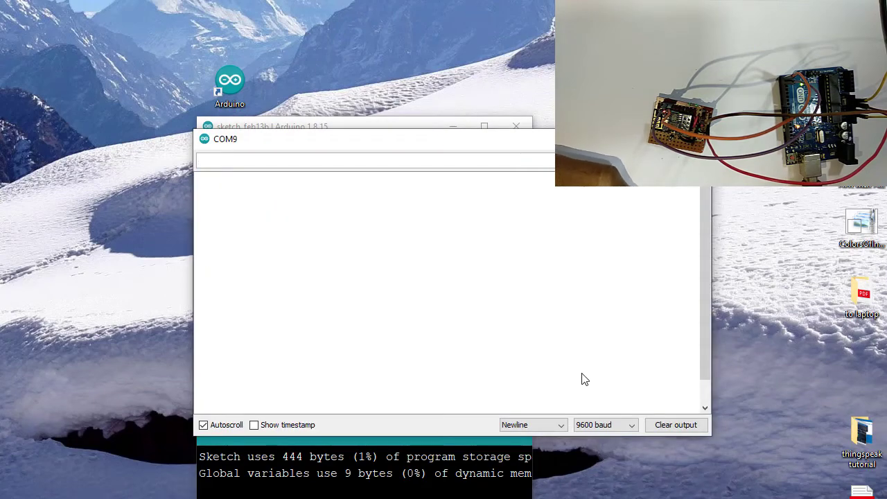
{"action": "left_click", "coordinate": [532, 424]}
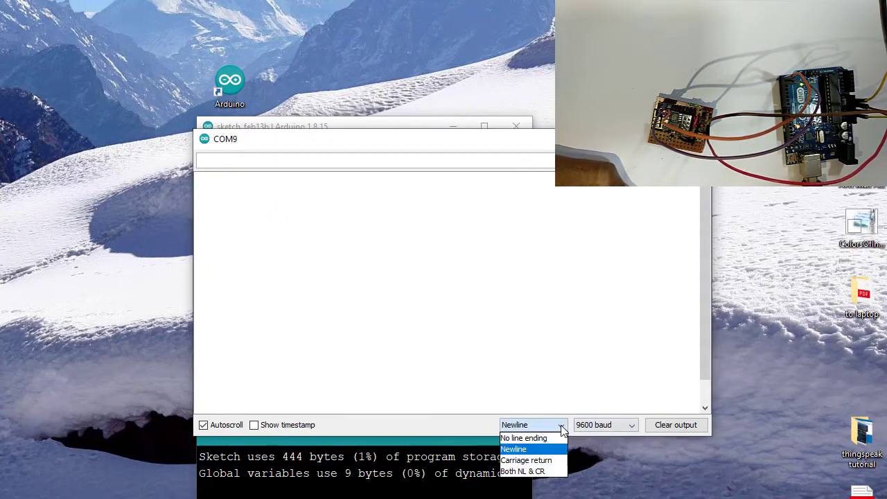
{"action": "left_click", "coordinate": [522, 471]}
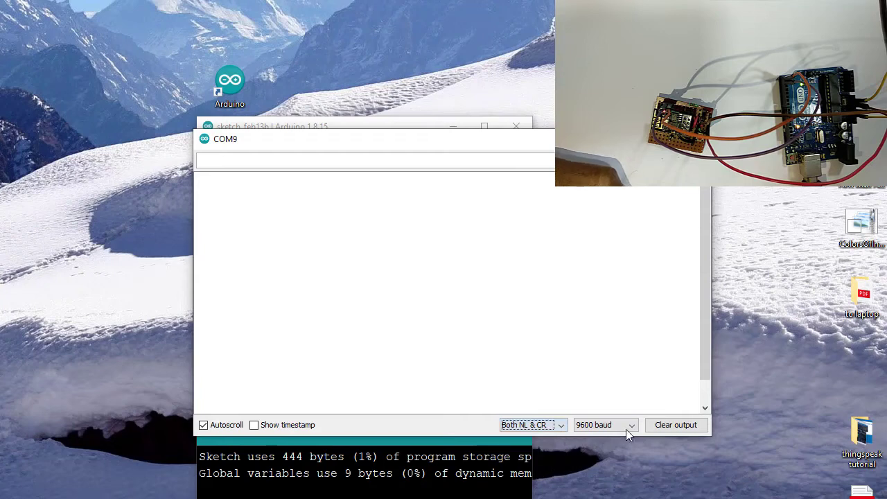
{"action": "left_click", "coordinate": [605, 424]}
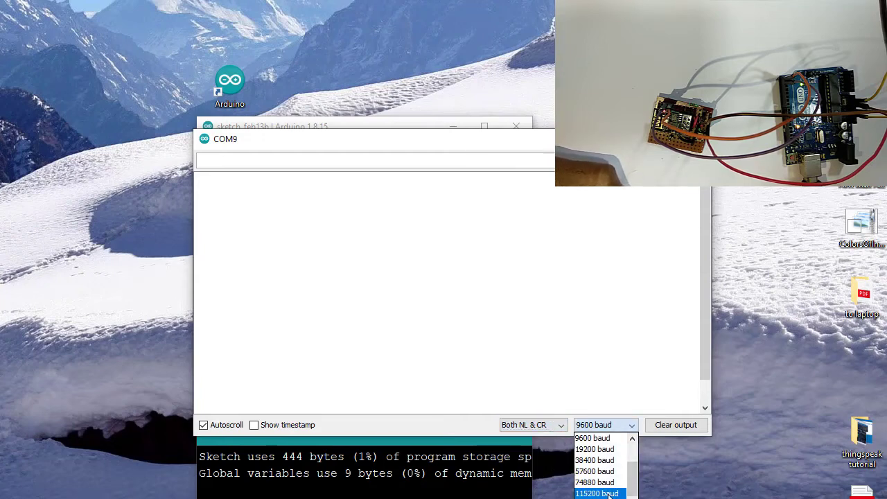
{"action": "left_click", "coordinate": [596, 494]}
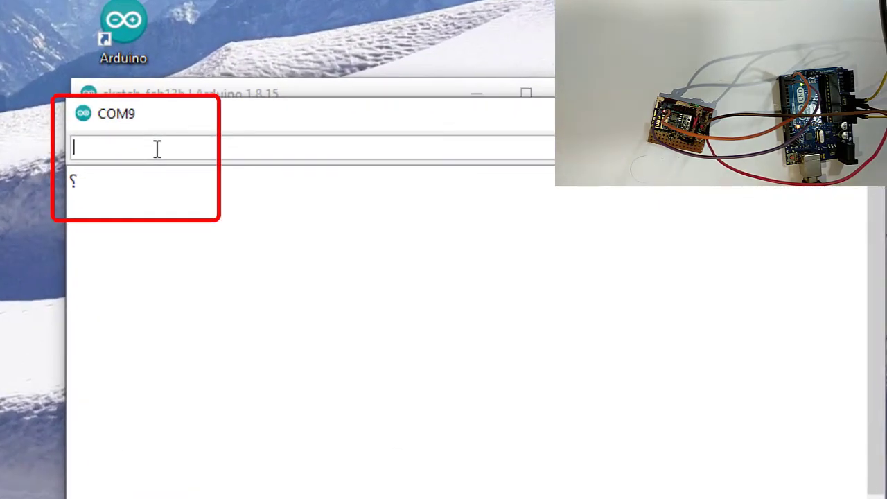
Step: Clear the serial output and send AT to the ESP8266, receiving OK in reply
{"action": "type", "text": "AT"}
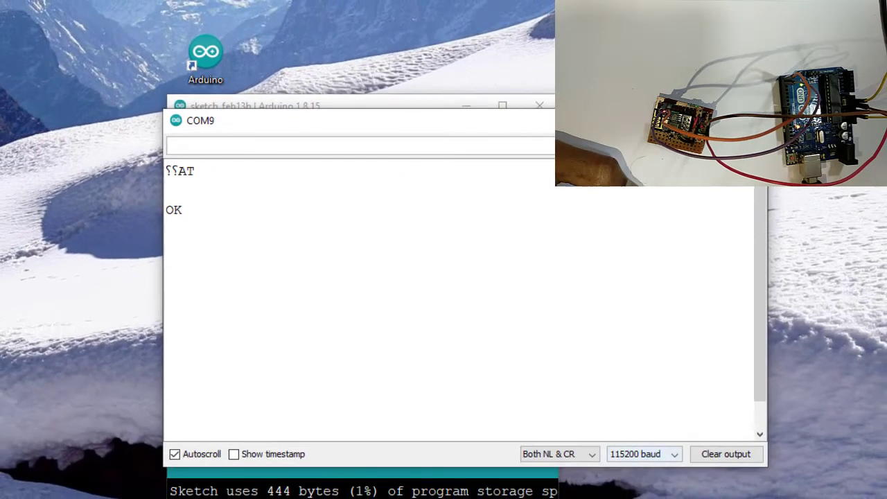
{"action": "left_click", "coordinate": [726, 455]}
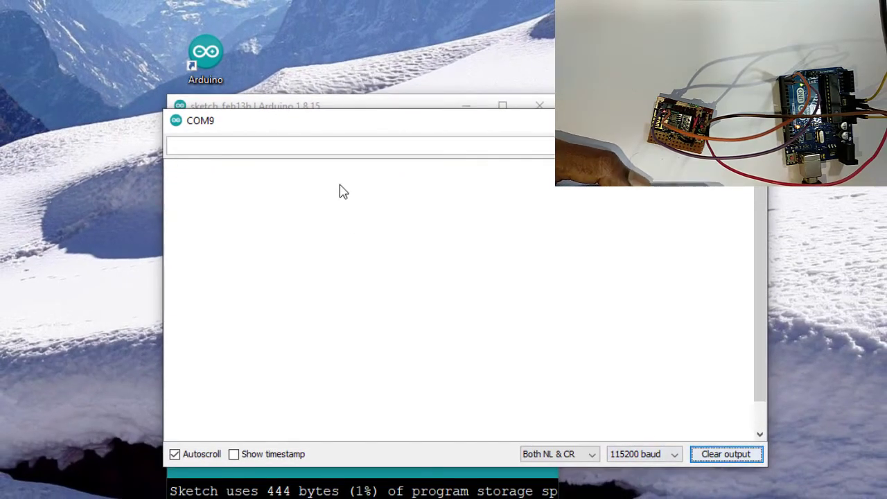
{"action": "type", "text": "A"}
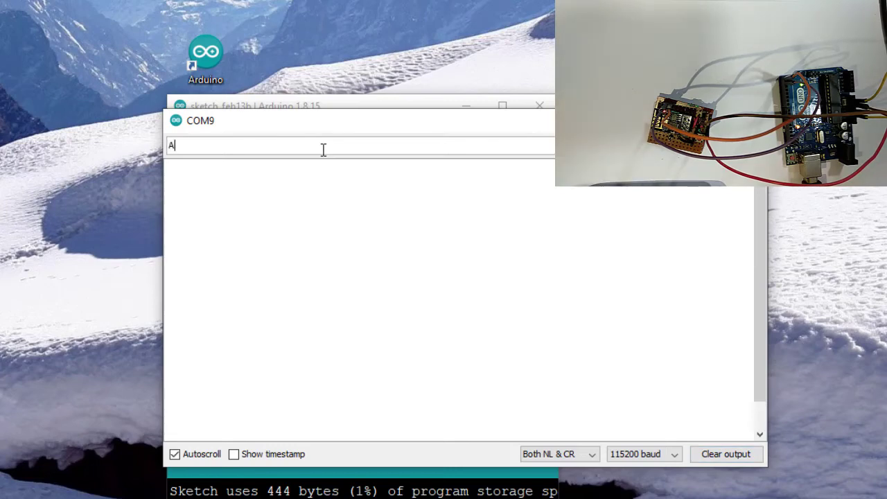
{"action": "key", "text": "enter"}
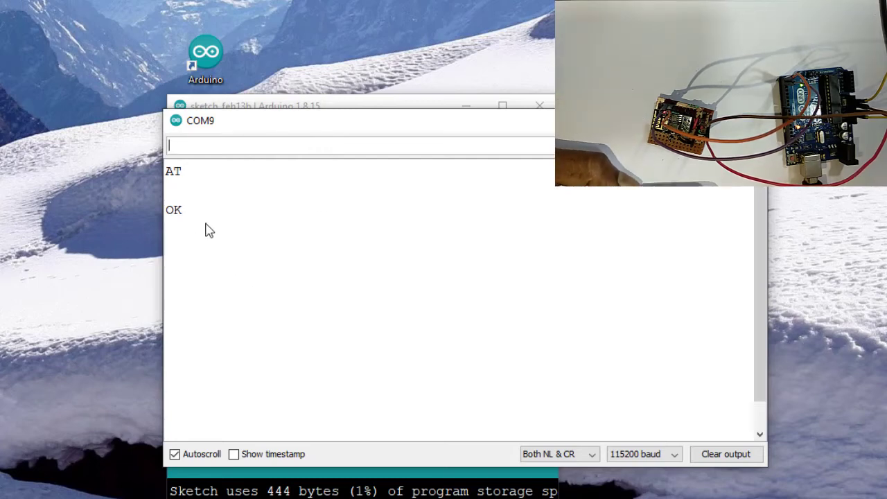
{"action": "mouse_move", "coordinate": [347, 255]}
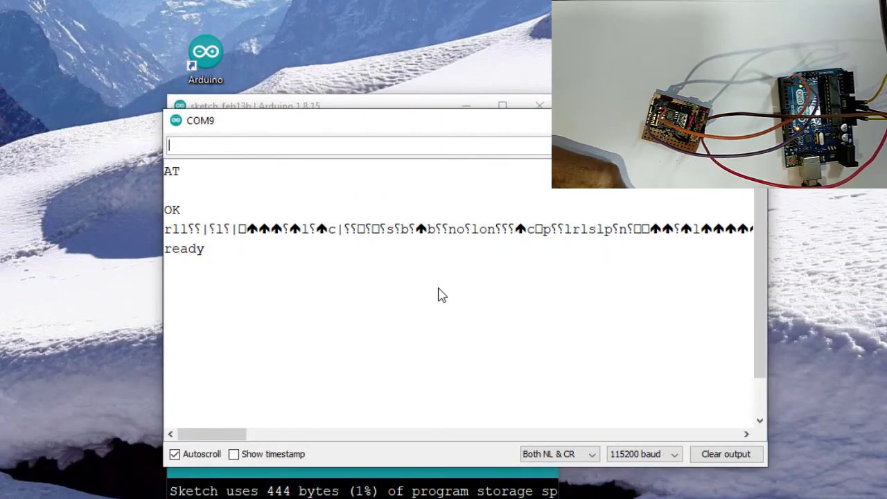
Step: Clear the garbled boot output and resend AT, getting OK back again
{"action": "left_click", "coordinate": [727, 455]}
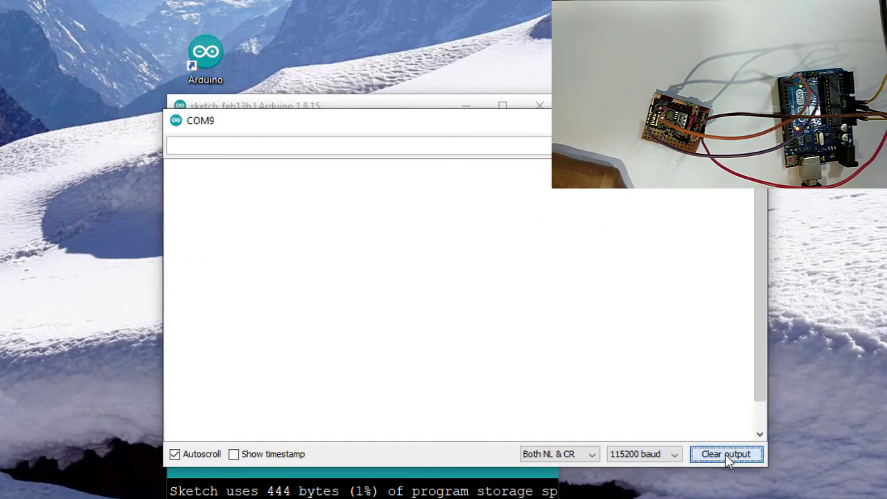
{"action": "type", "text": "A"}
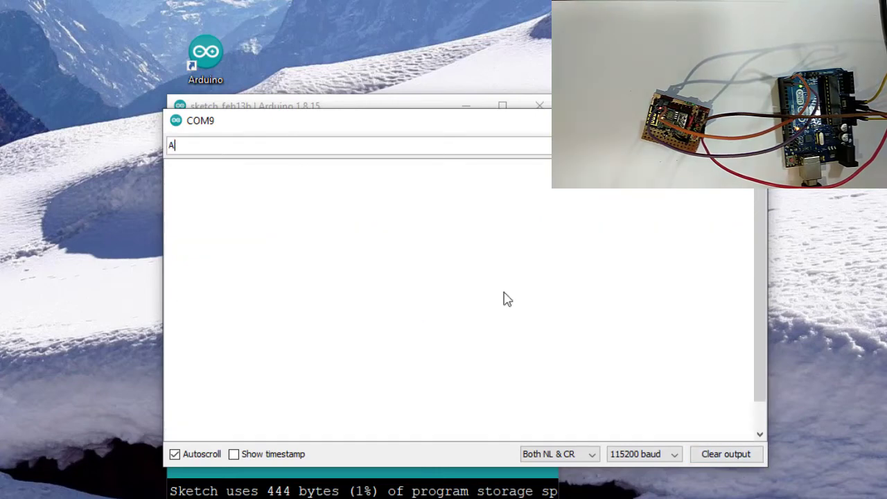
{"action": "type", "text": "T"}
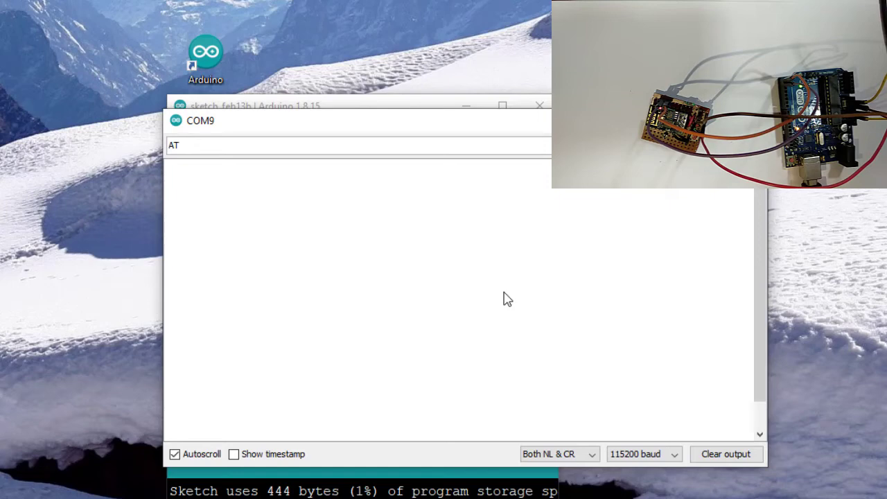
{"action": "key", "text": "enter"}
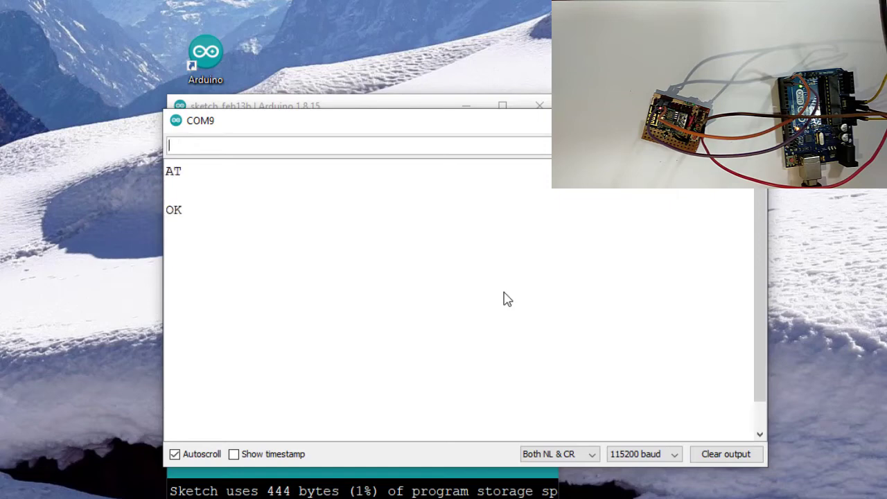